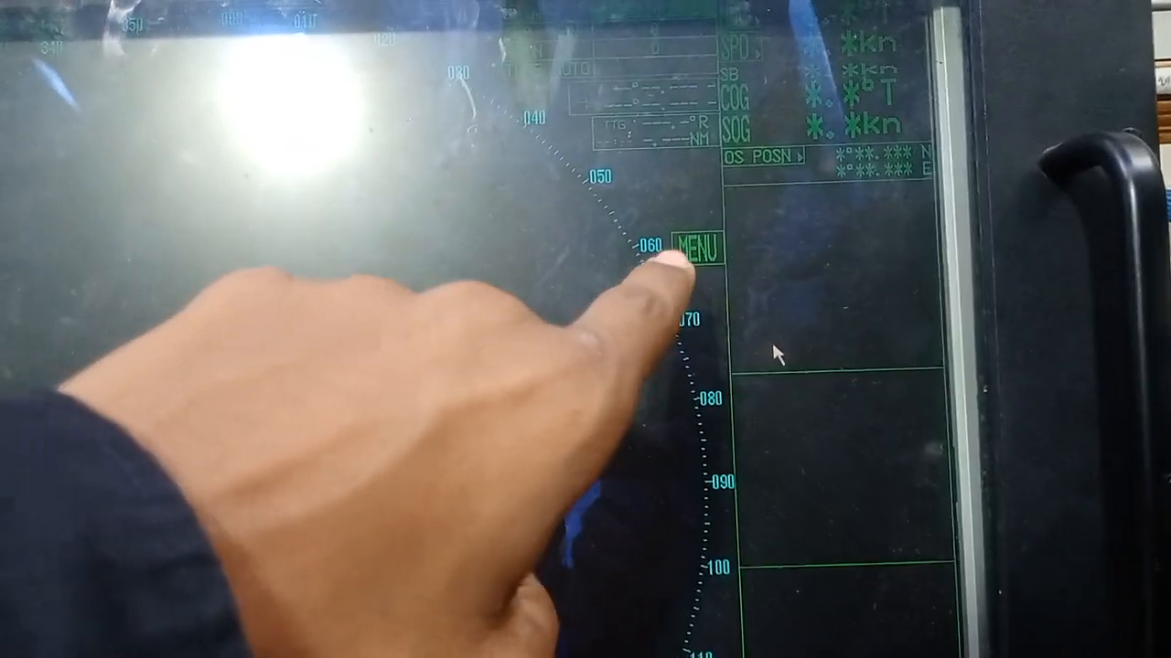
Show the ECHO submenu from the radar's main menu, listing second echo rejection and SART.
{"action": "left_click", "coordinate": [701, 253]}
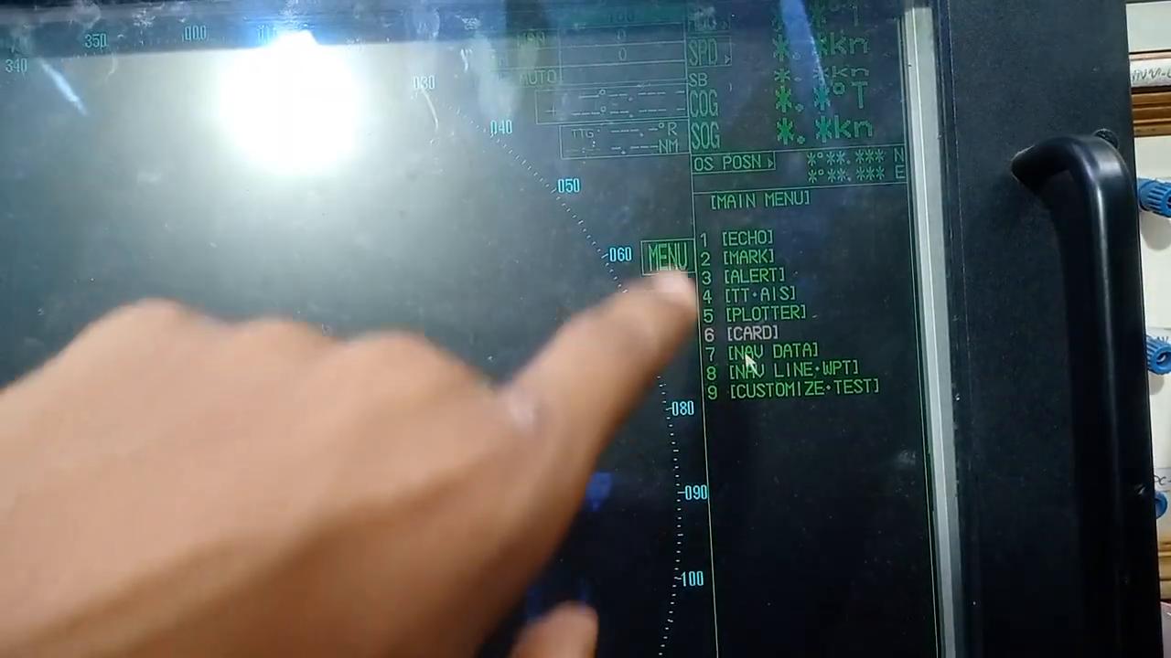
{"action": "left_click", "coordinate": [750, 238]}
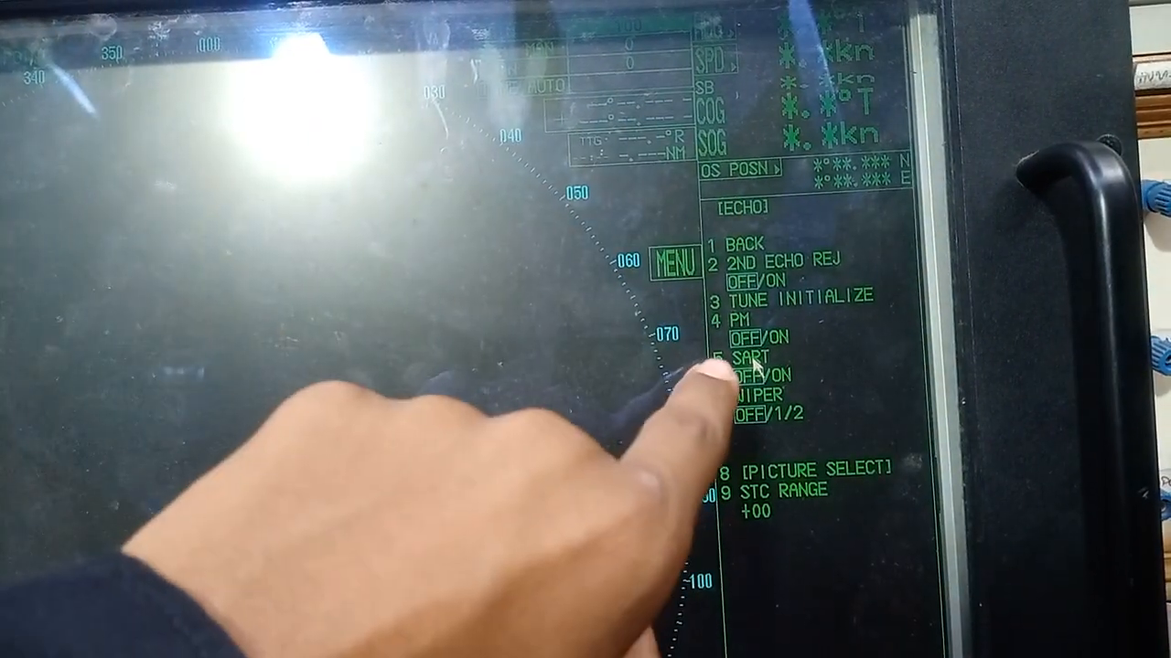